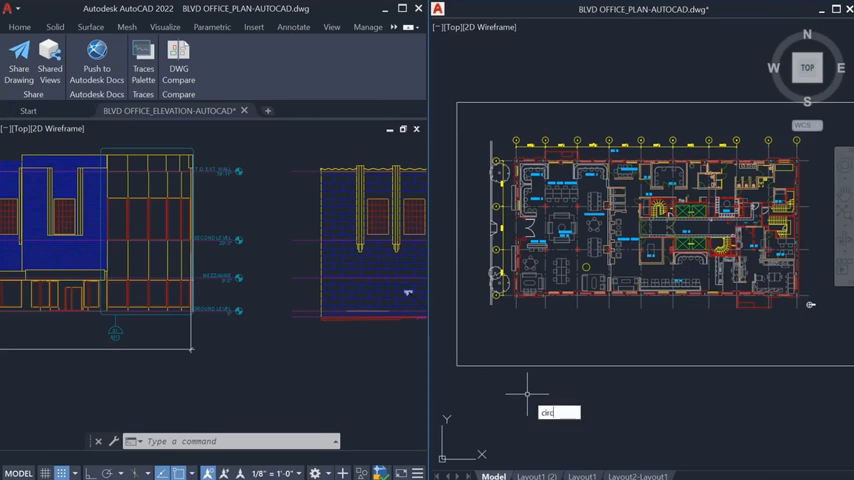
Start the CIRCLE command in the office floor plan drawing, prompting for a center point
key("Return")
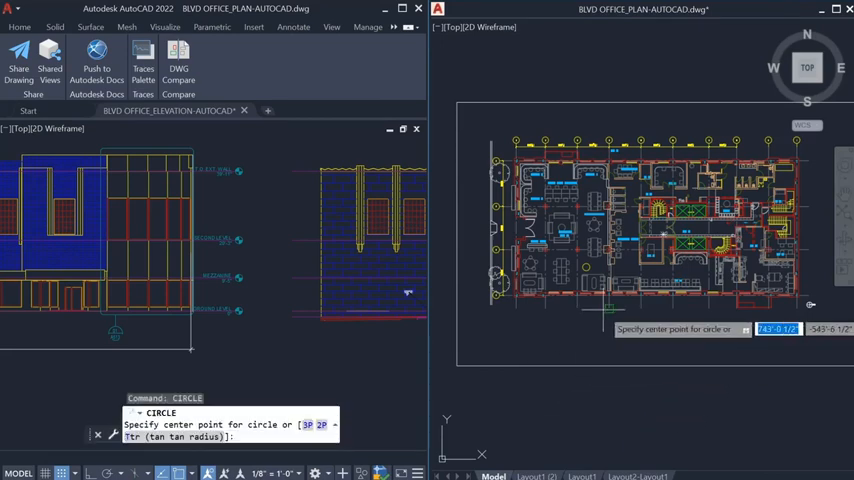